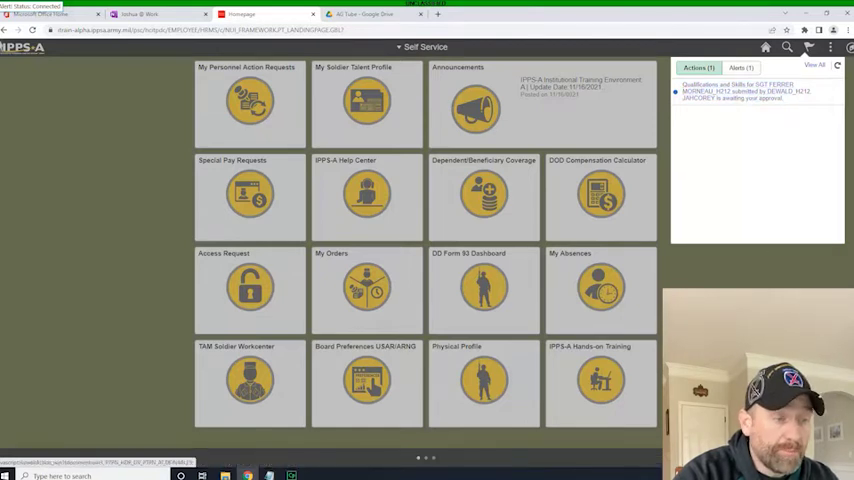
# - Switch Self Service to the HR Professional homepage and open Pending Approvals showing one Qualifications & Skills request
pyautogui.click(425, 47)
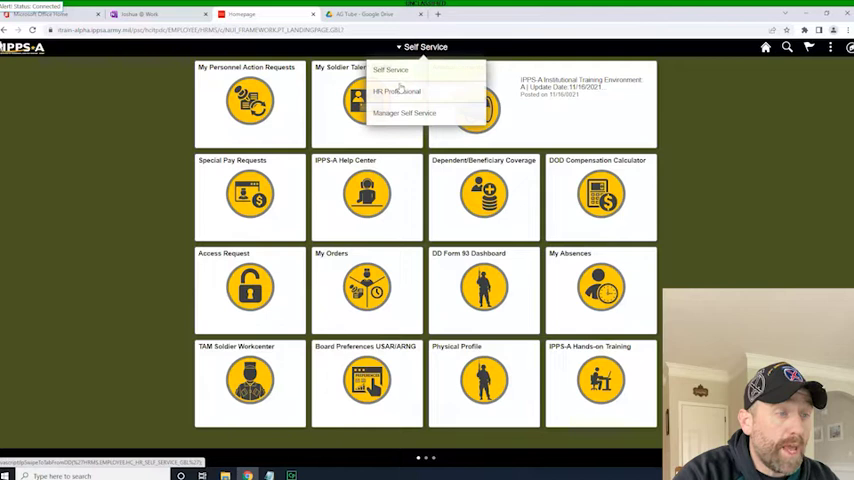
pyautogui.click(396, 91)
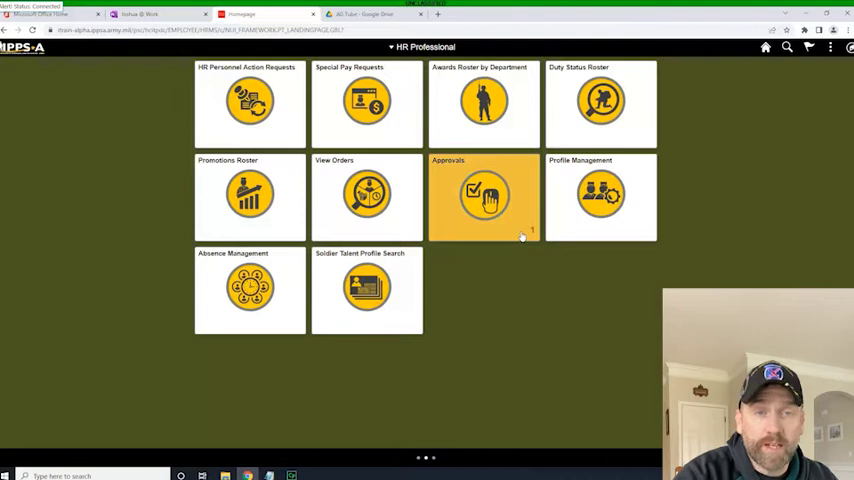
pyautogui.click(484, 196)
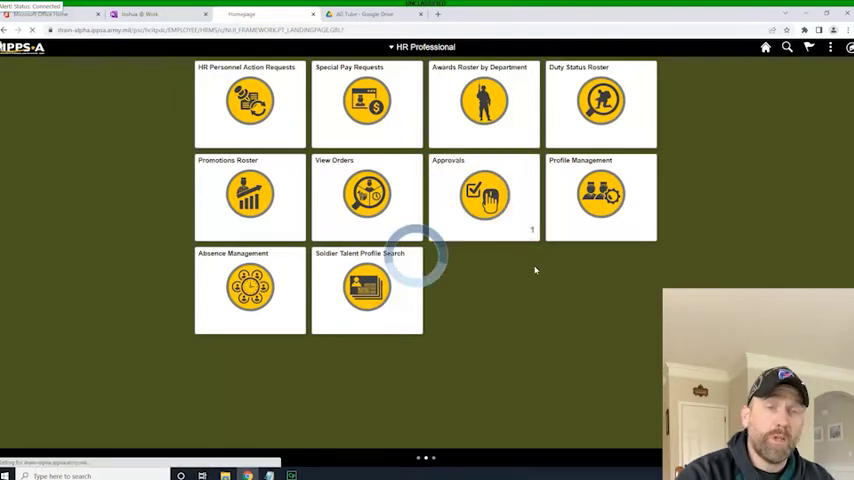
pyautogui.click(484, 195)
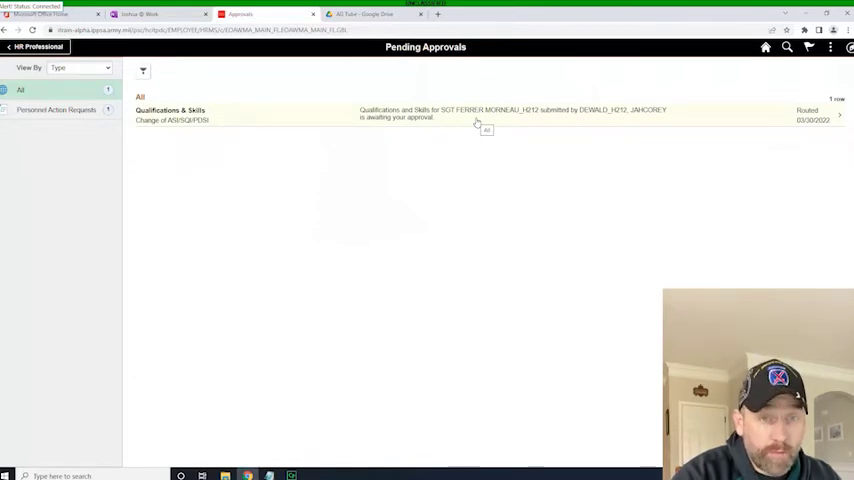
# - Review the Qualifications & Skills request details with the proposed E2B ASI change and view its Approval Chain
pyautogui.click(477, 113)
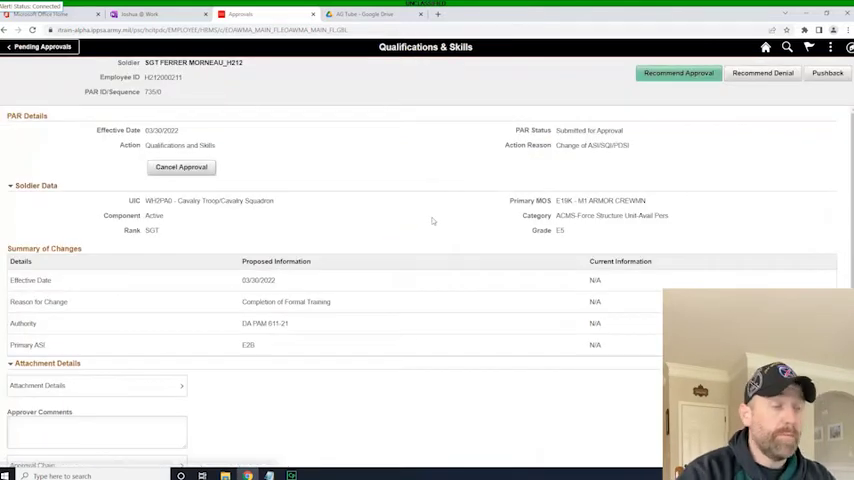
pyautogui.scroll(-3)
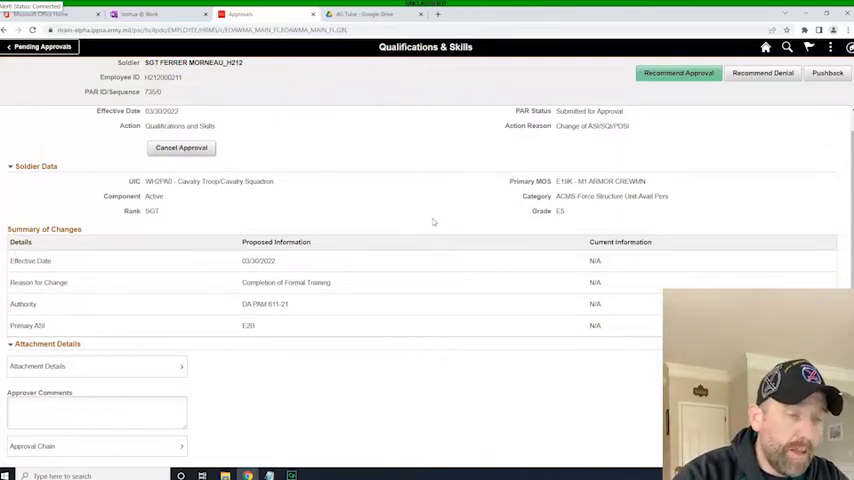
pyautogui.moveTo(743, 131)
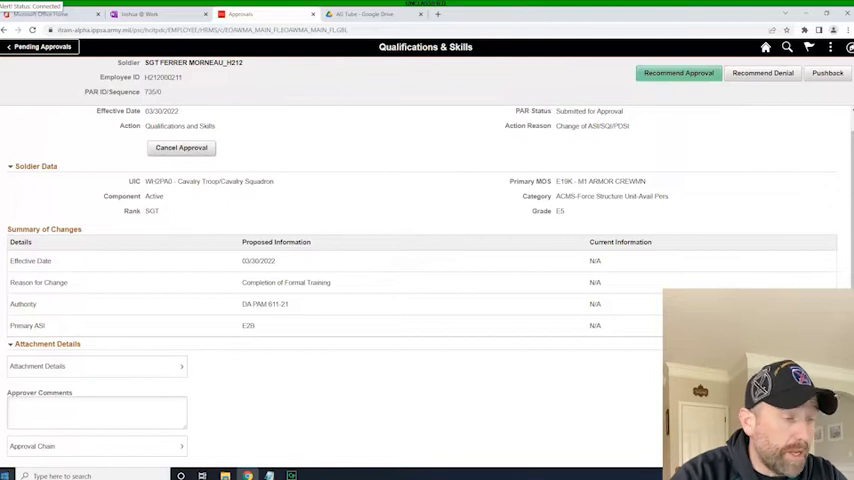
pyautogui.click(678, 72)
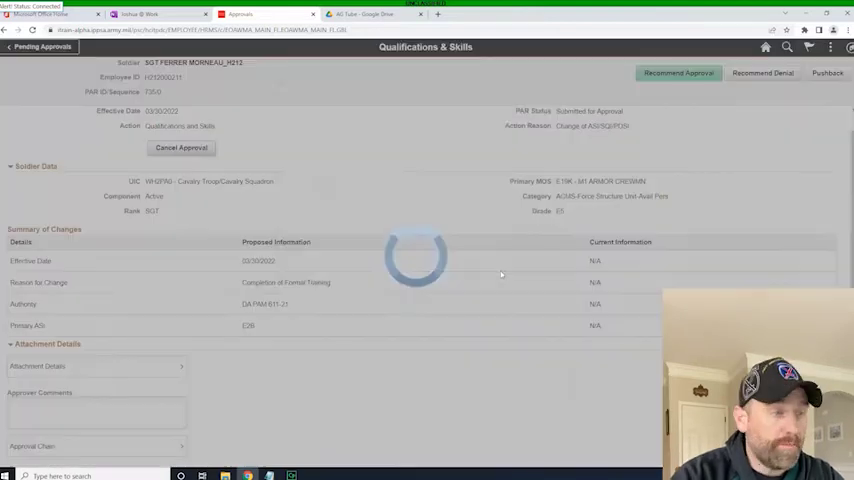
pyautogui.click(33, 446)
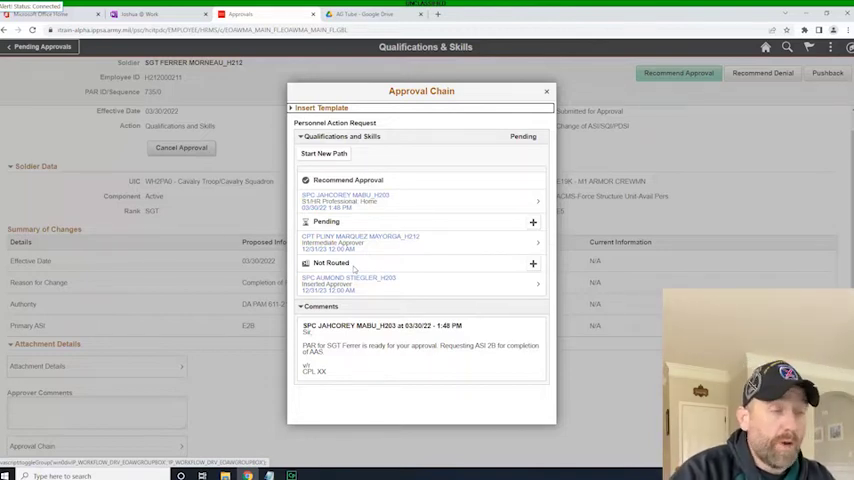
pyautogui.moveTo(560, 118)
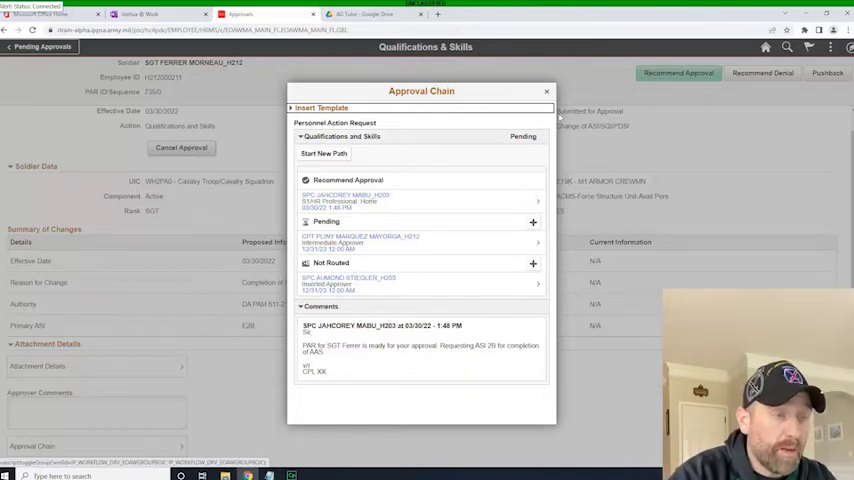
pyautogui.click(547, 91)
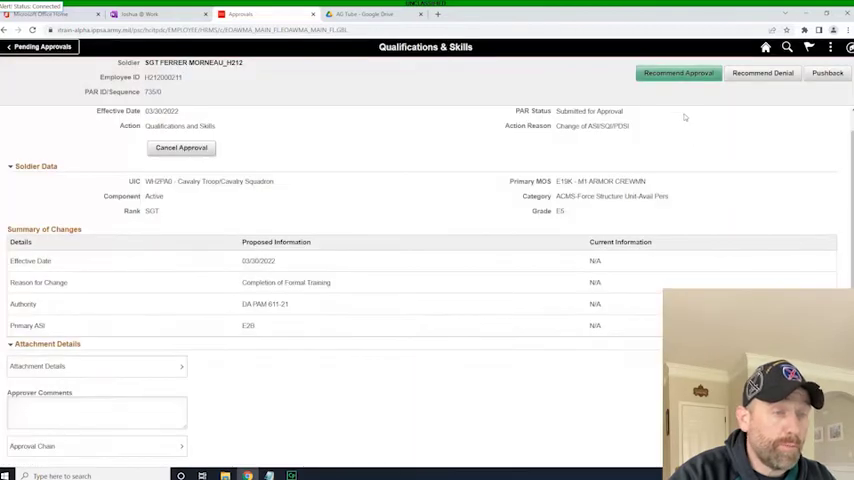
# - Recommend approval with a 'no issue, ready for approval' comment and submit it
pyautogui.click(678, 72)
pyautogui.write('Sir, No issue.  Ready for approval')
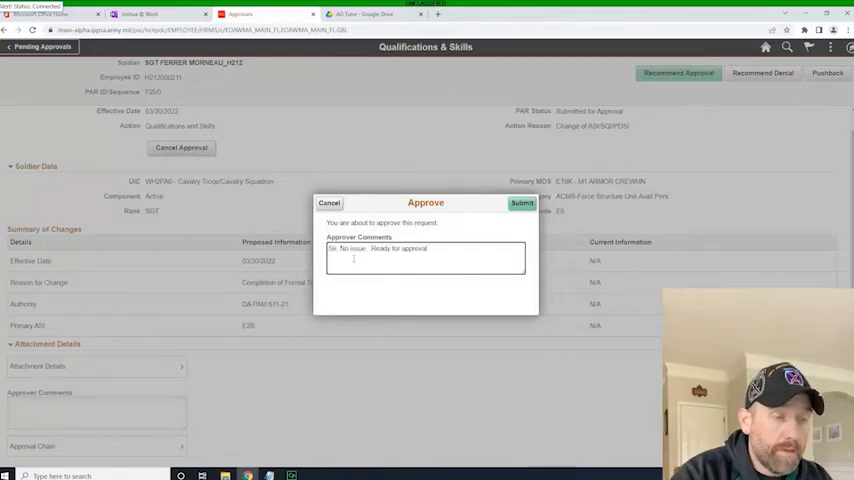
pyautogui.click(521, 203)
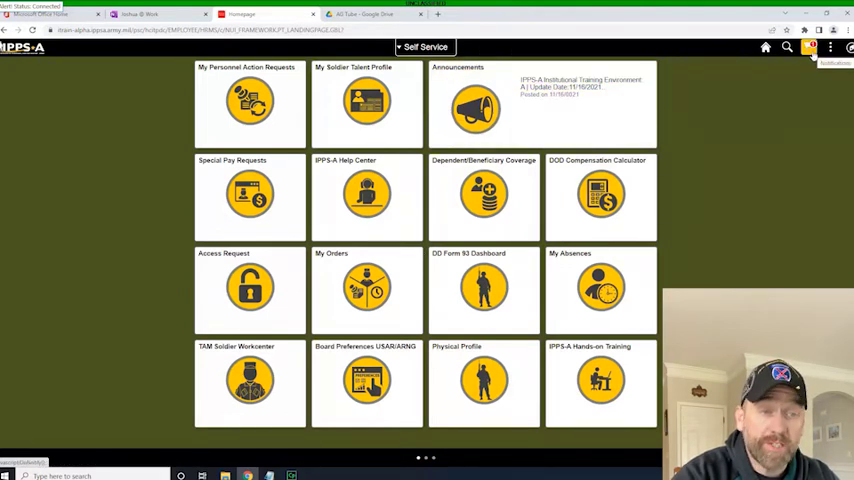
# - Check notifications, switch to the HR Professional homepage and reopen Pending Approvals for final approval
pyautogui.click(810, 47)
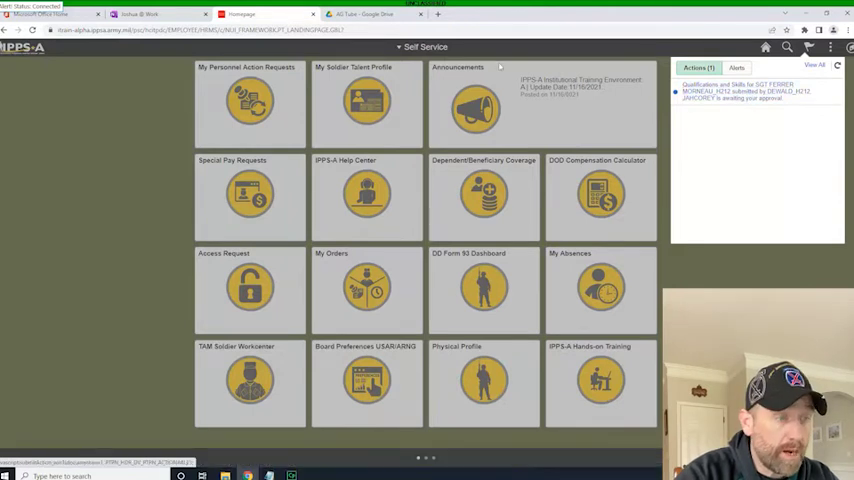
pyautogui.click(425, 46)
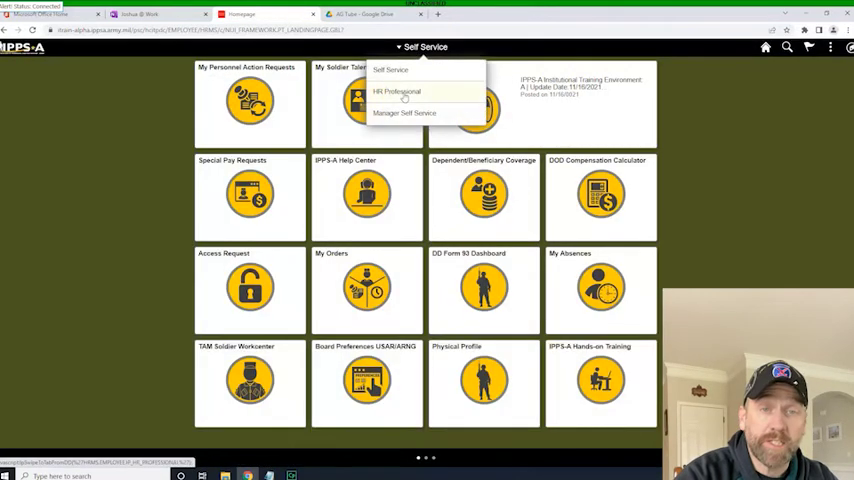
pyautogui.click(397, 91)
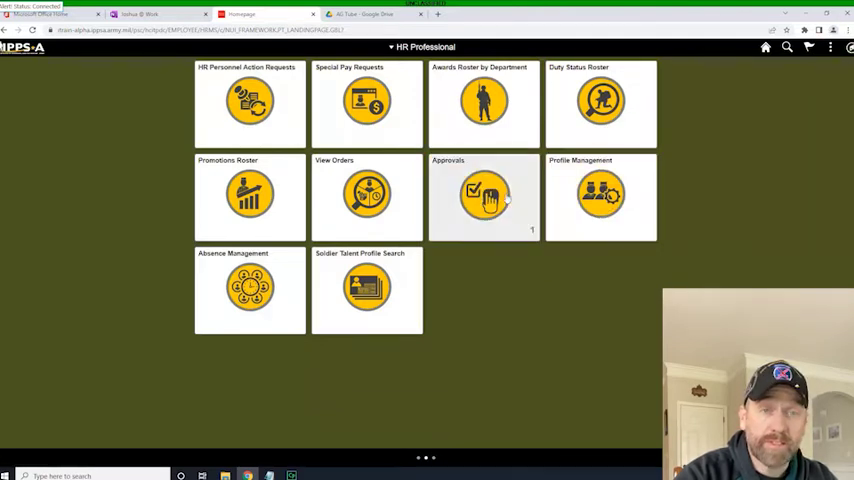
pyautogui.click(484, 194)
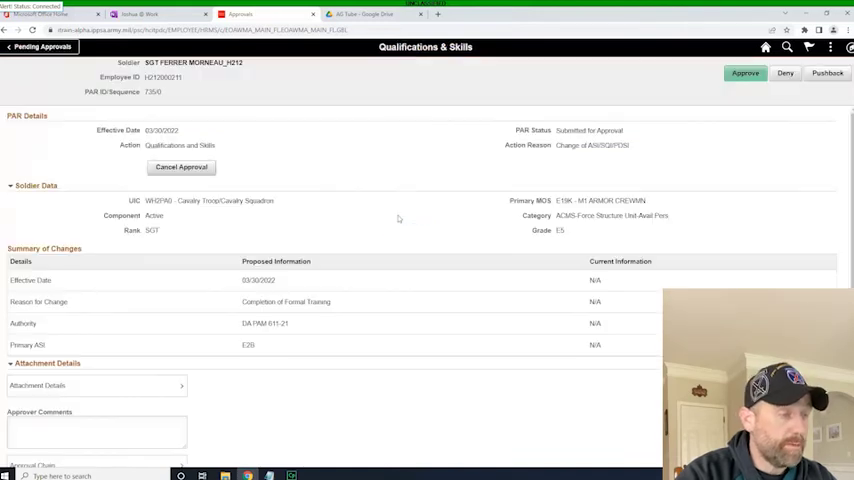
pyautogui.moveTo(445, 247)
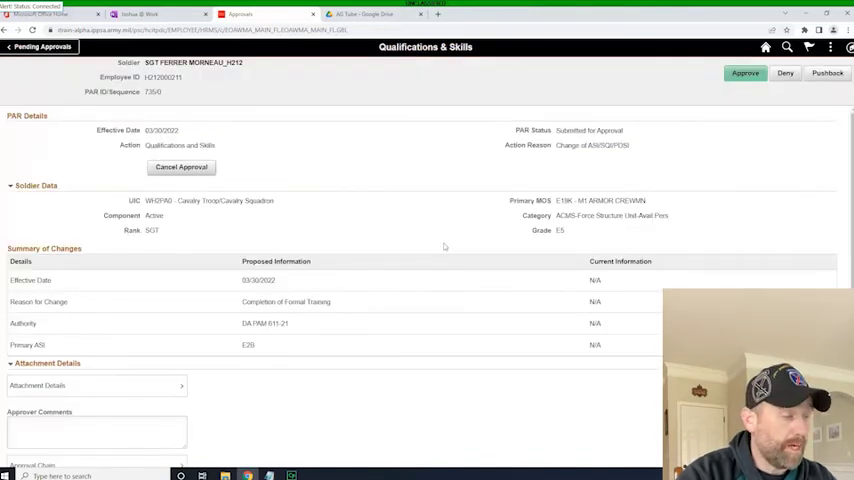
pyautogui.scroll(-3)
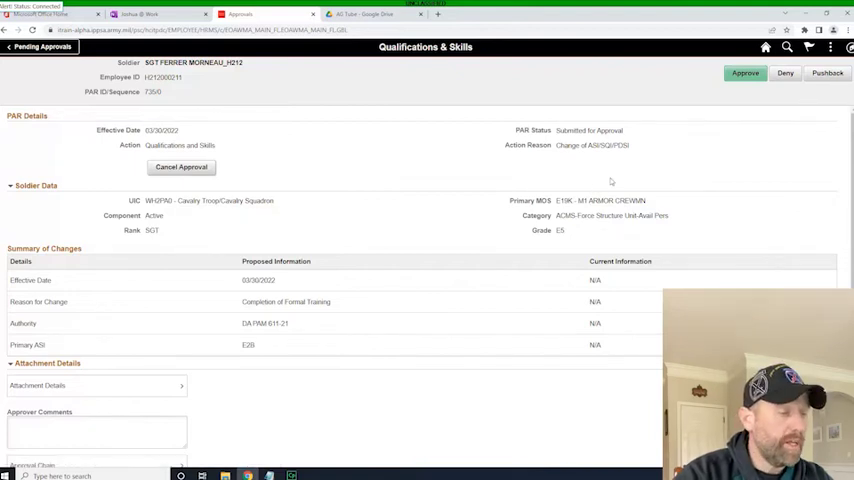
pyautogui.scroll(-3)
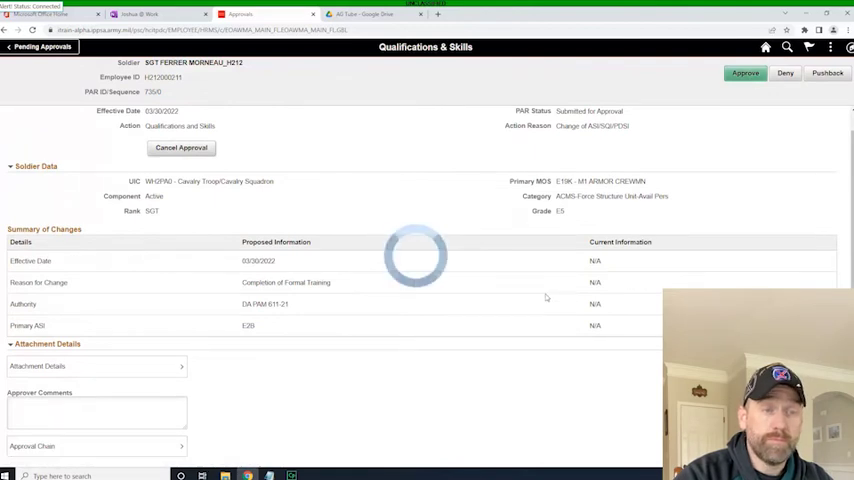
# - Approve the request with a 'Congrats!' Air Assault School graduation comment and submit it
pyautogui.click(745, 72)
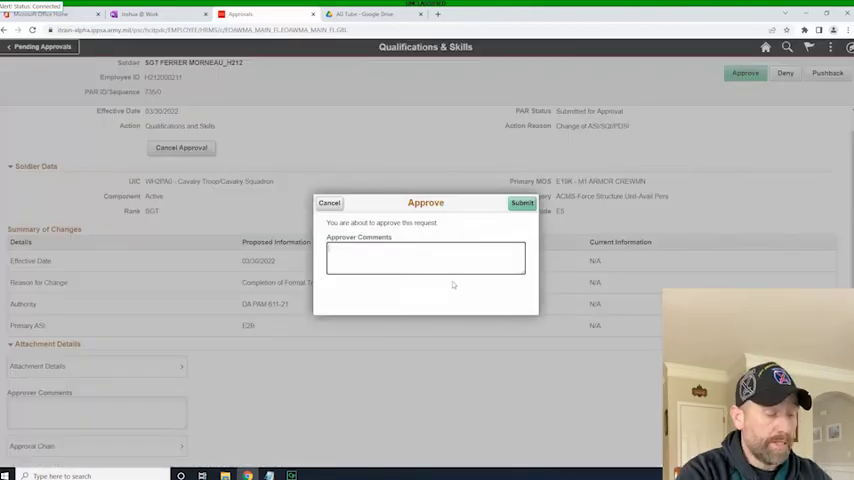
pyautogui.write('Congrats!')
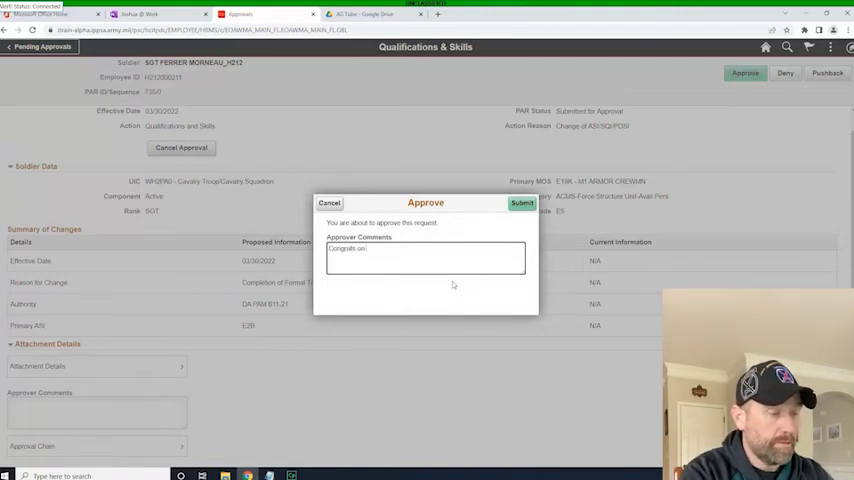
pyautogui.write('Graduating Air')
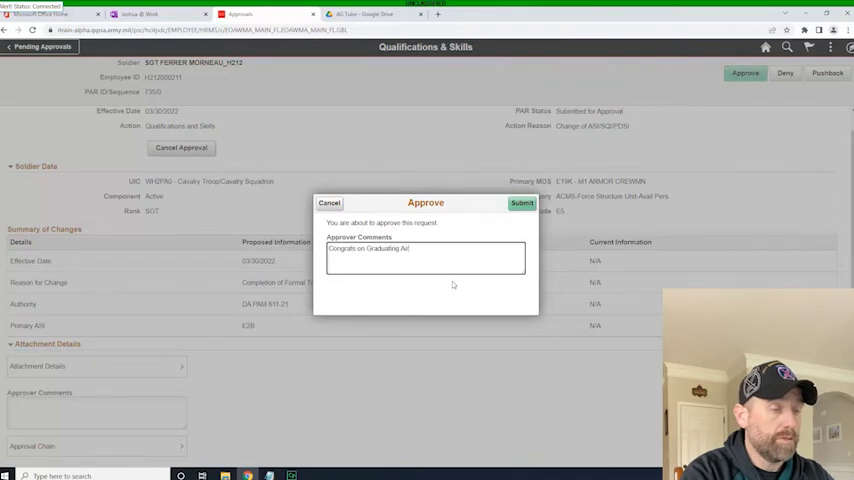
pyautogui.write('Assault School')
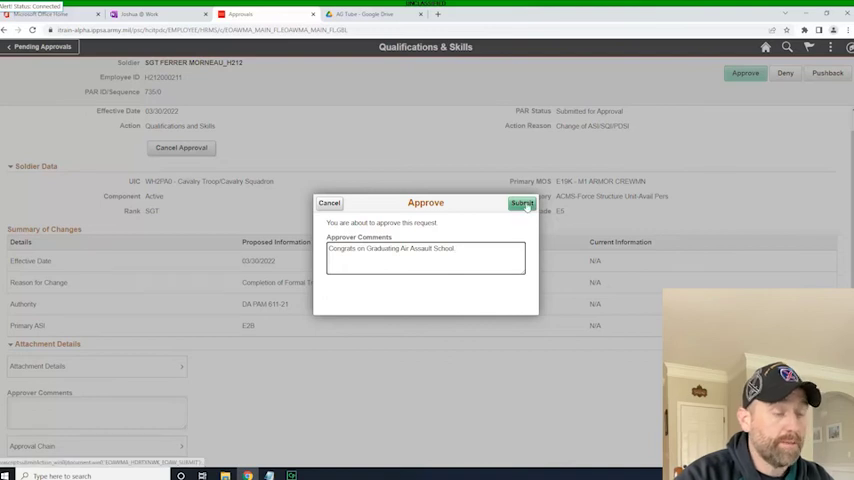
pyautogui.click(522, 203)
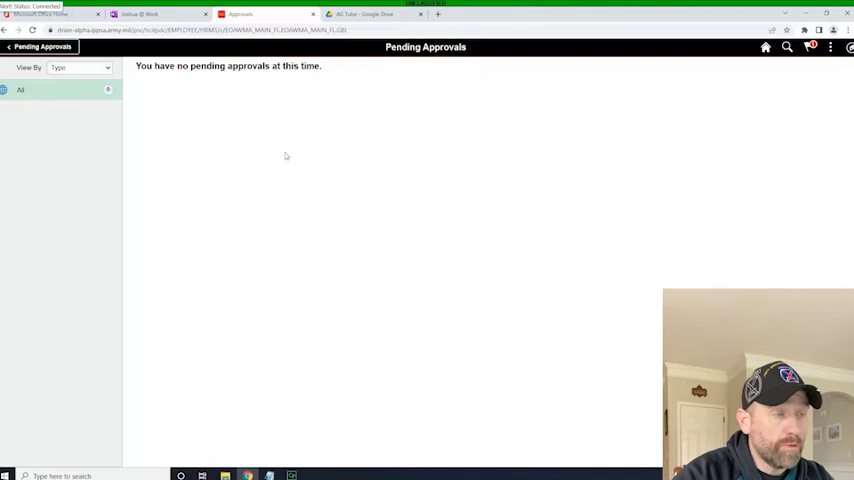
pyautogui.moveTo(369, 70)
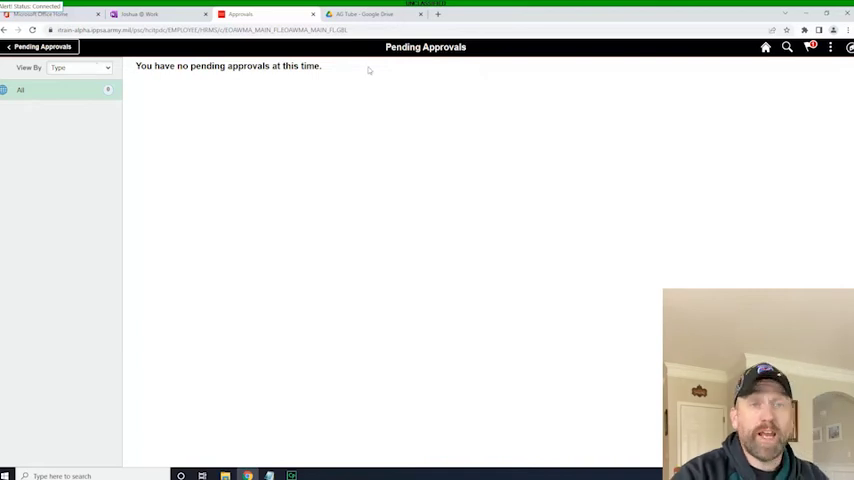
pyautogui.moveTo(172, 287)
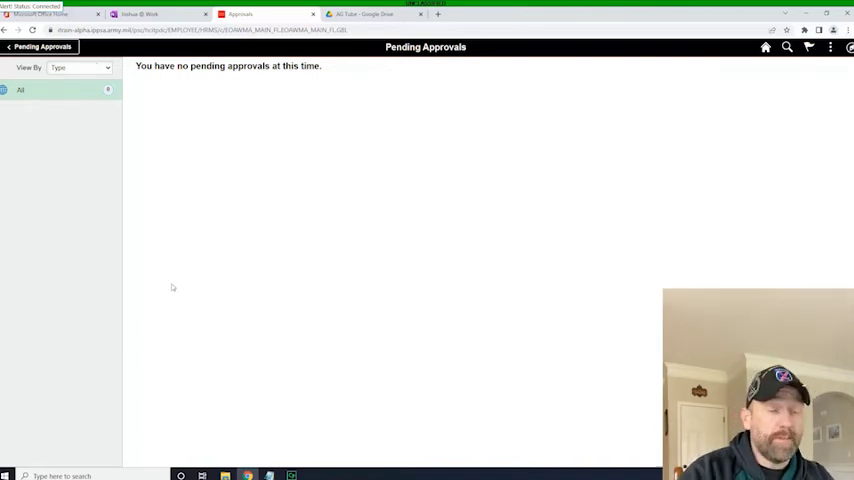